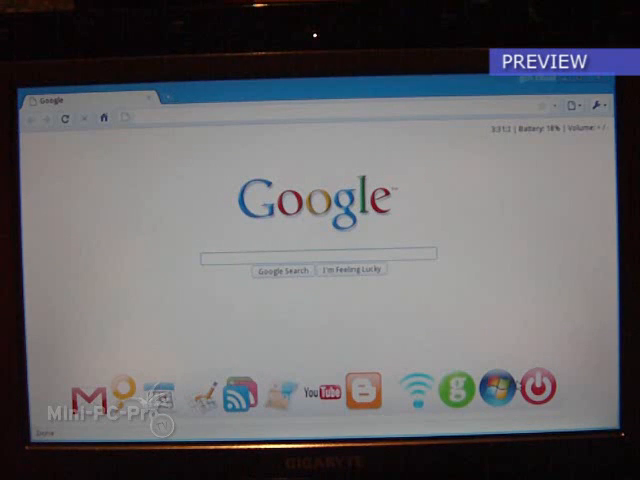
{"action": "mouse_move", "coordinate": [156, 402]}
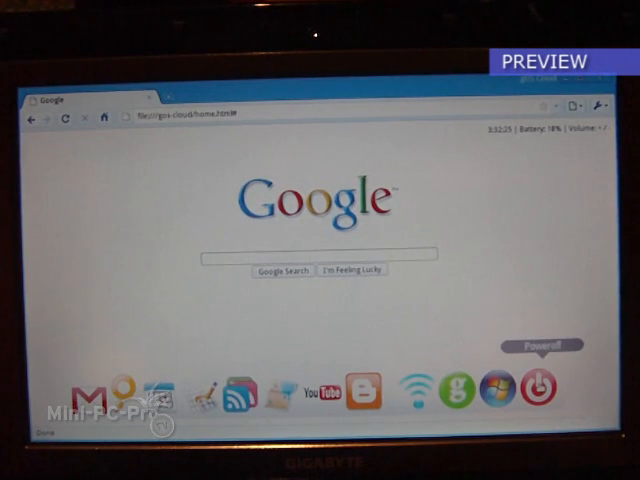
Bring up the shutdown confirmation dialog from the dock's power icon over the Google page
{"action": "left_click", "coordinate": [534, 382]}
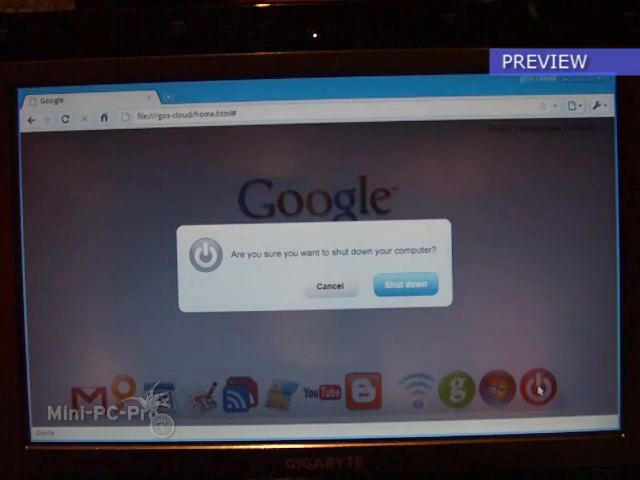